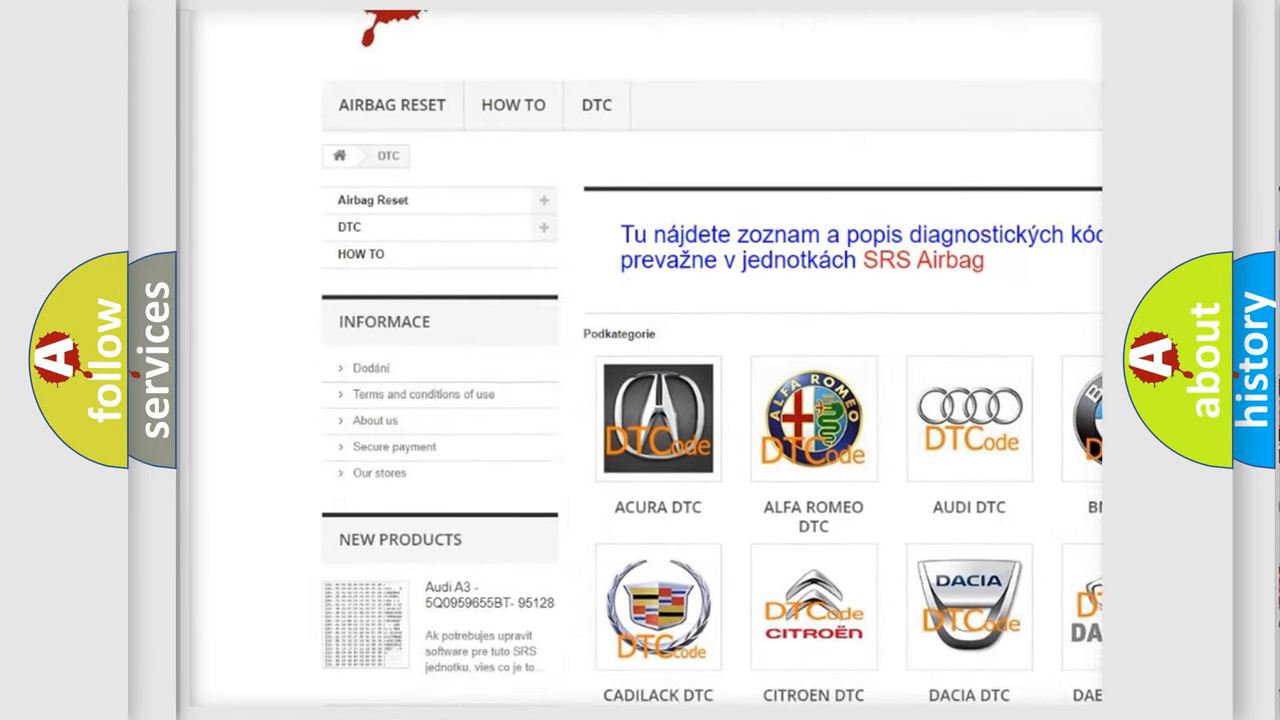
Reveal the P1AED definition: HVAC control module detects sensor signal below -35°C or above 85°C
scroll(down, 3)
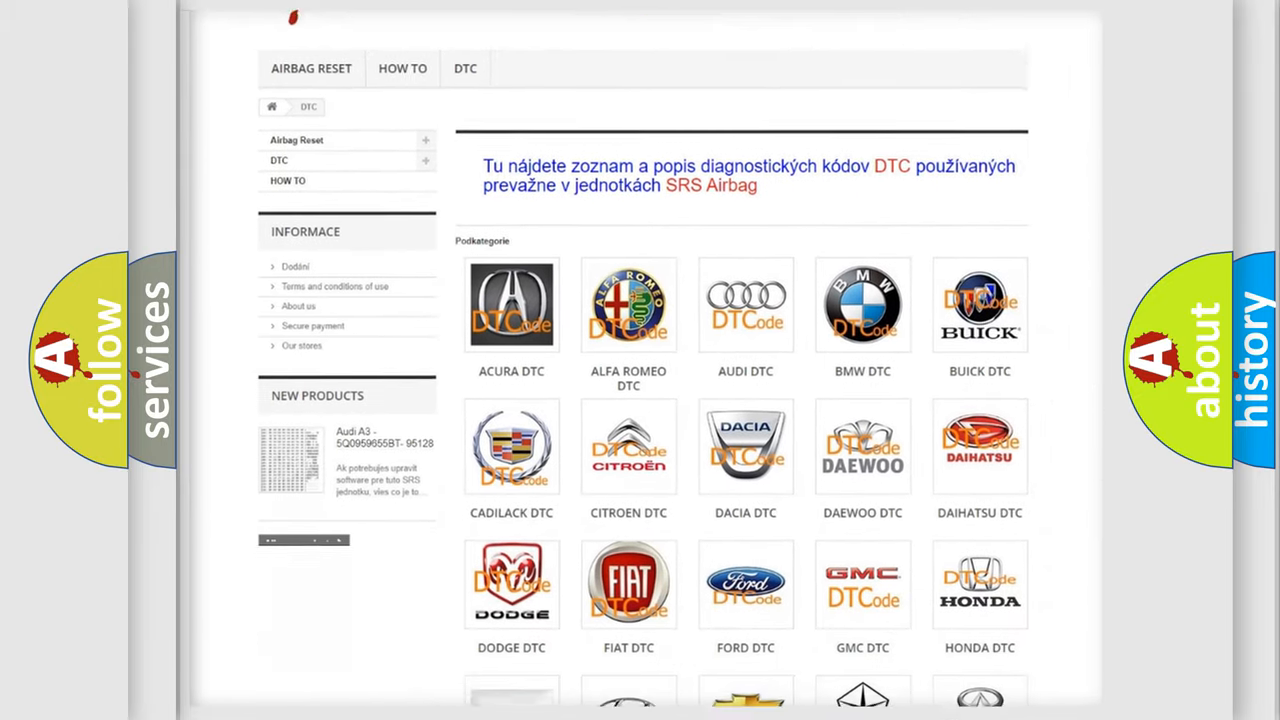
scroll(down, 3)
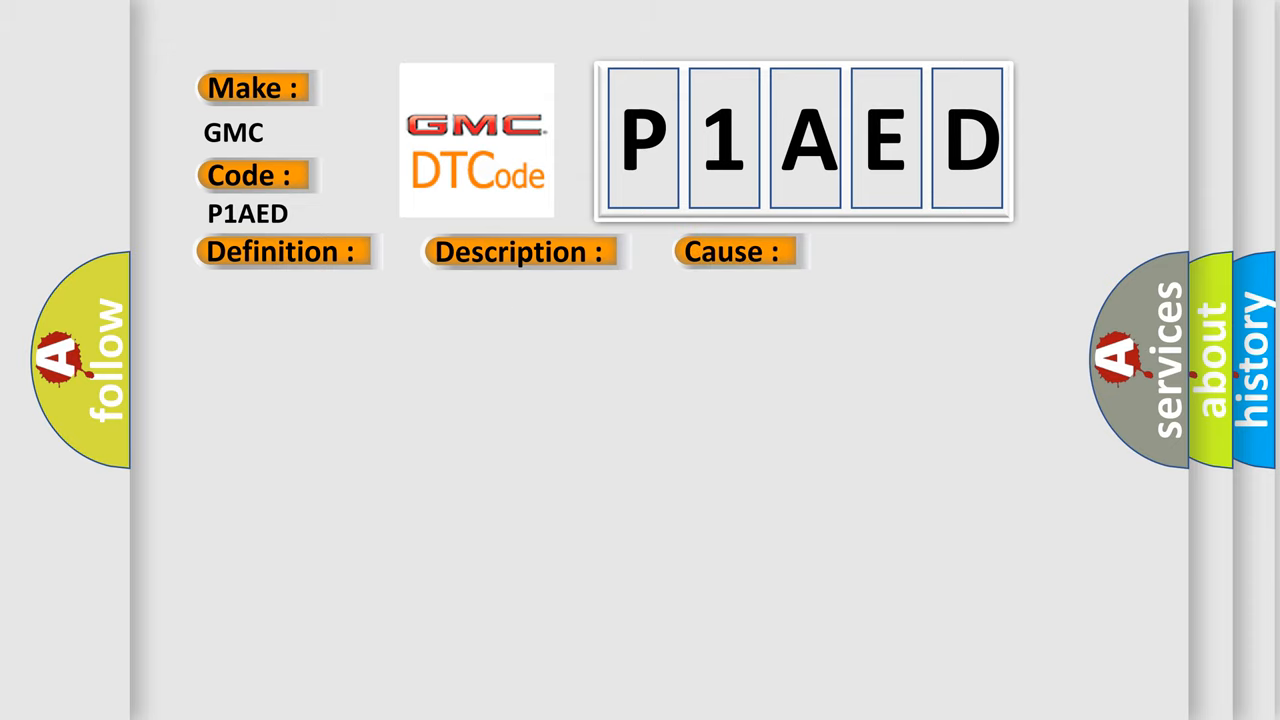
click(280, 251)
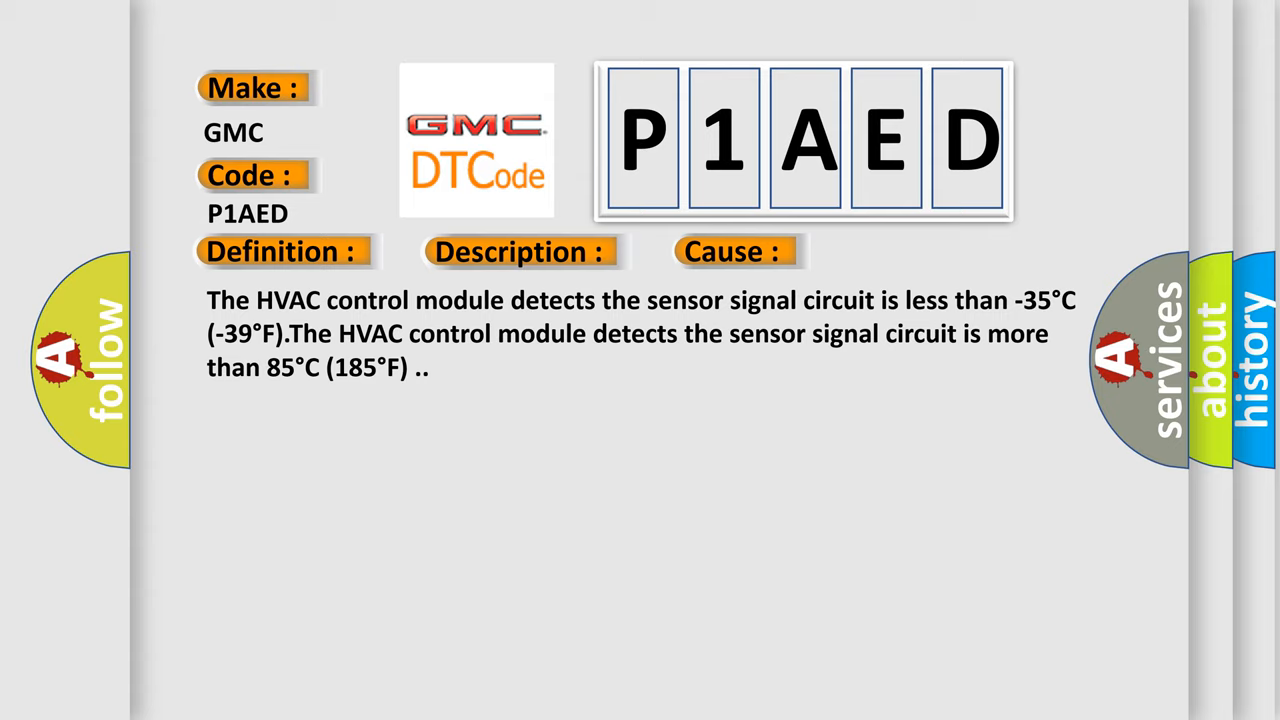